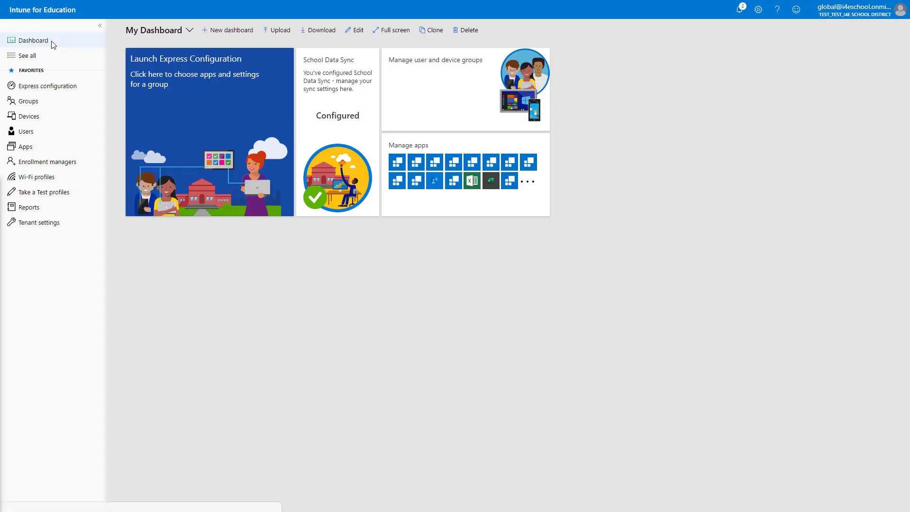
{"action": "mouse_move", "coordinate": [25, 146]}
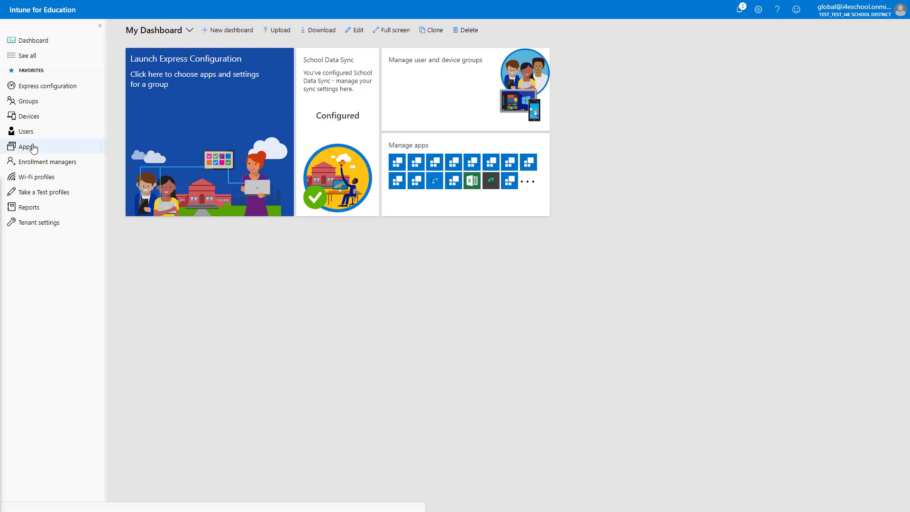
Step: Filter the managed apps list to Assigned: Yes so only assigned apps show
{"action": "left_click", "coordinate": [27, 147]}
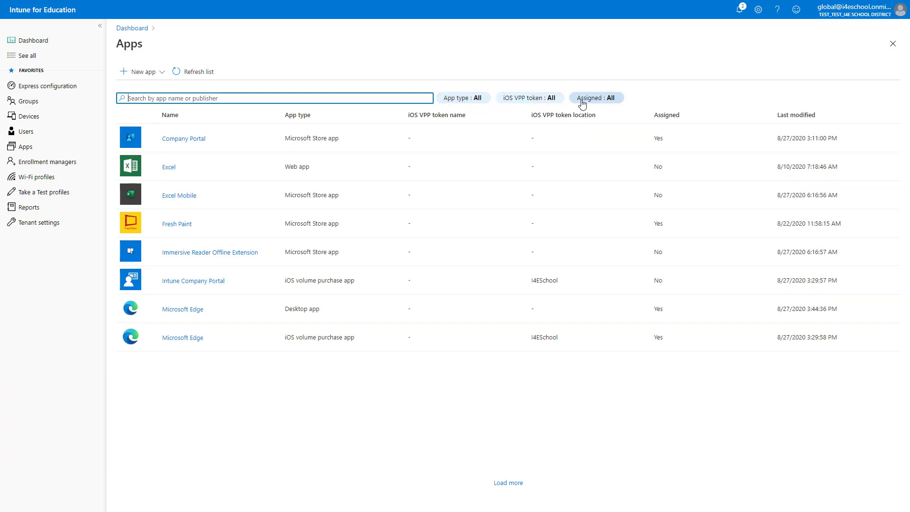
{"action": "left_click", "coordinate": [596, 98]}
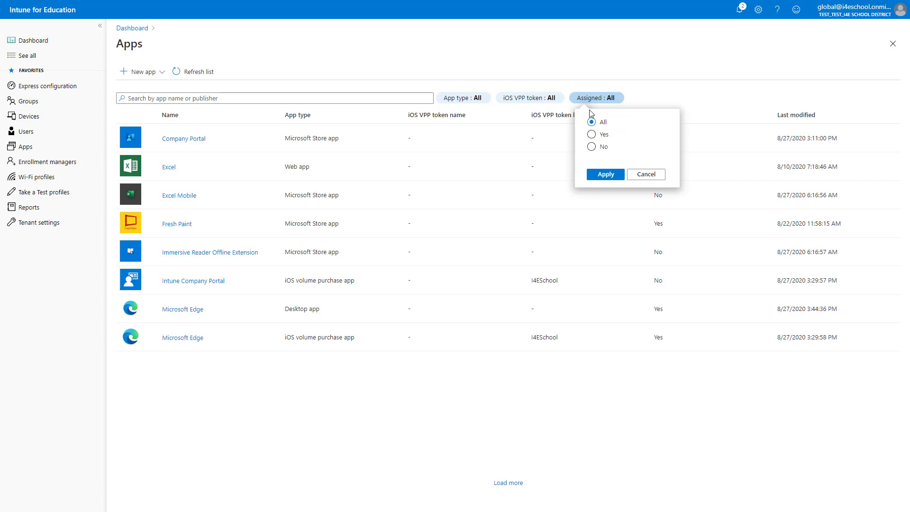
{"action": "left_click", "coordinate": [592, 134]}
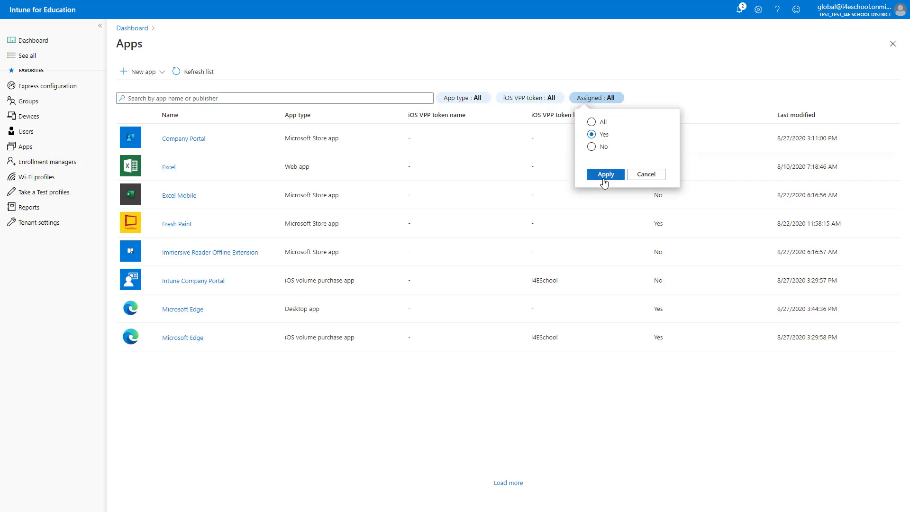
{"action": "left_click", "coordinate": [604, 175]}
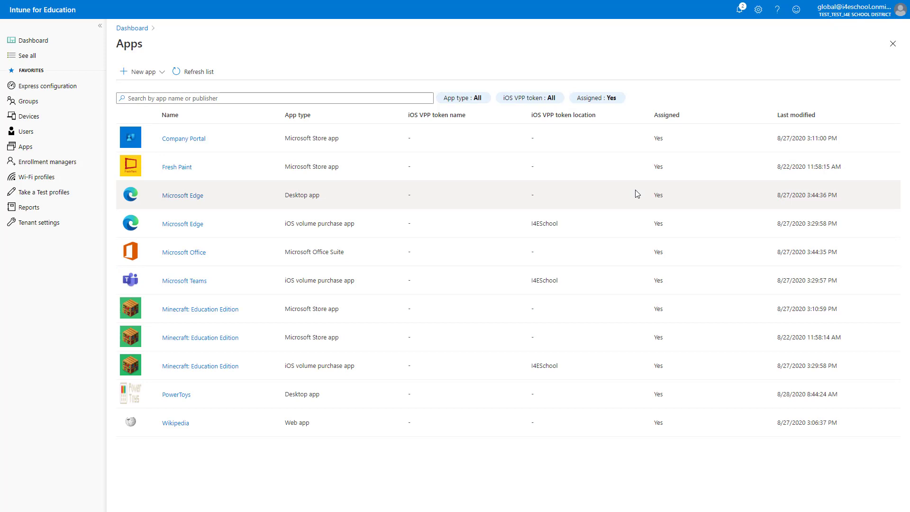
{"action": "mouse_move", "coordinate": [585, 193]}
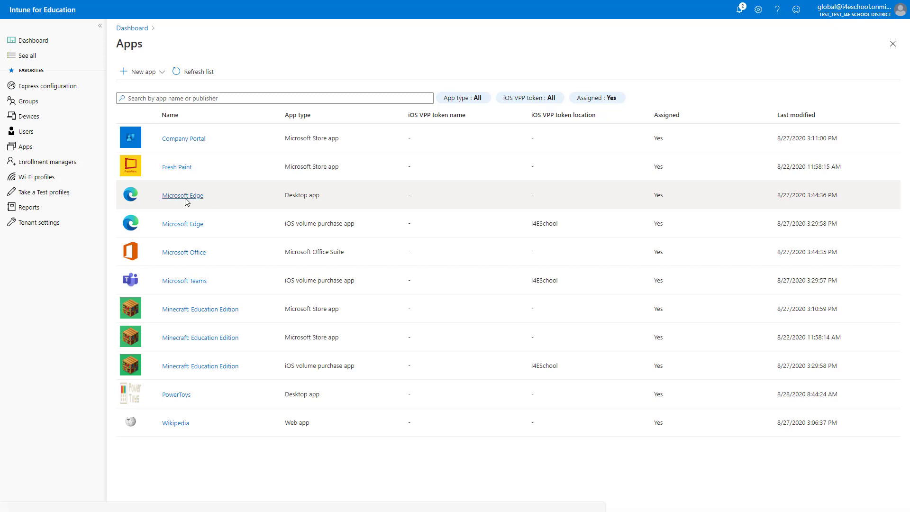
Step: View Microsoft Edge's group assignments and per-device install status details
{"action": "left_click", "coordinate": [182, 195]}
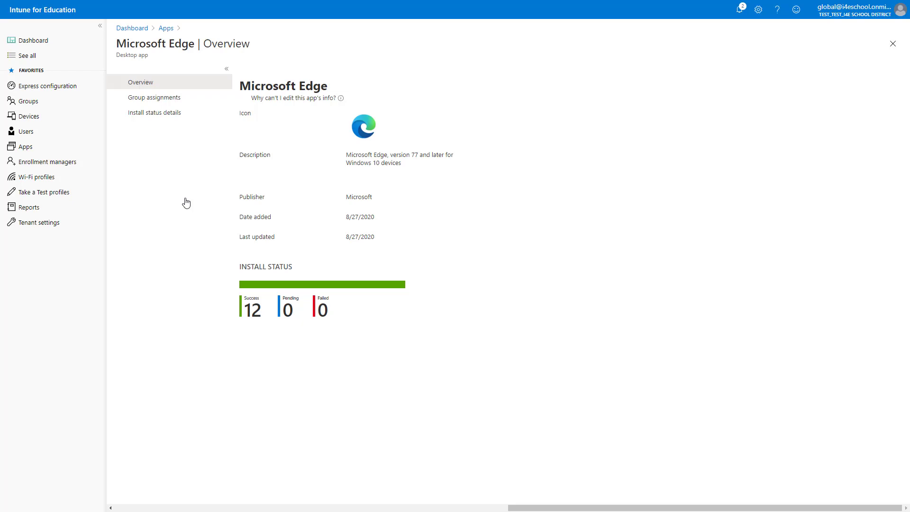
{"action": "mouse_move", "coordinate": [233, 307]}
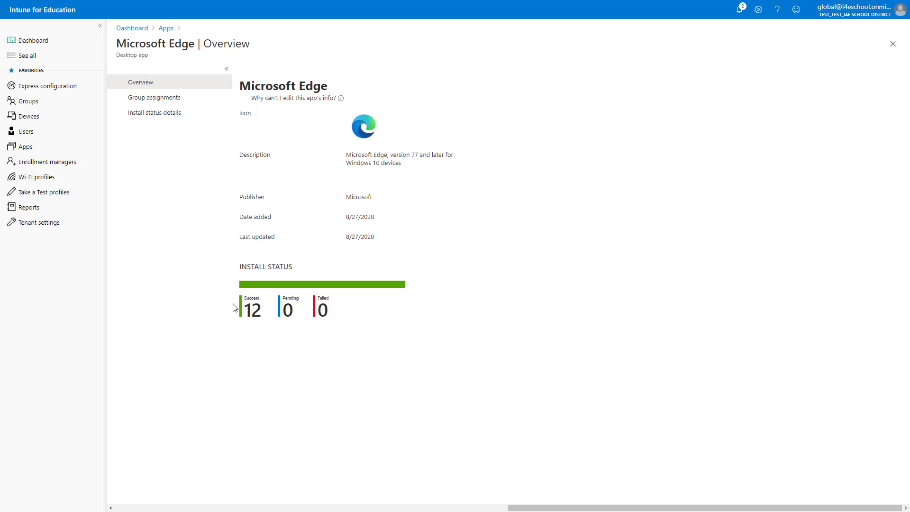
{"action": "mouse_move", "coordinate": [207, 213]}
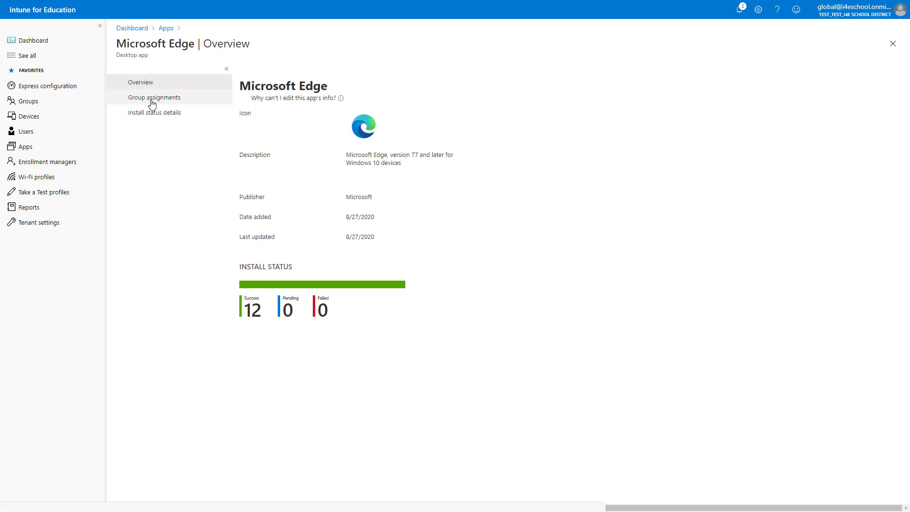
{"action": "left_click", "coordinate": [155, 97]}
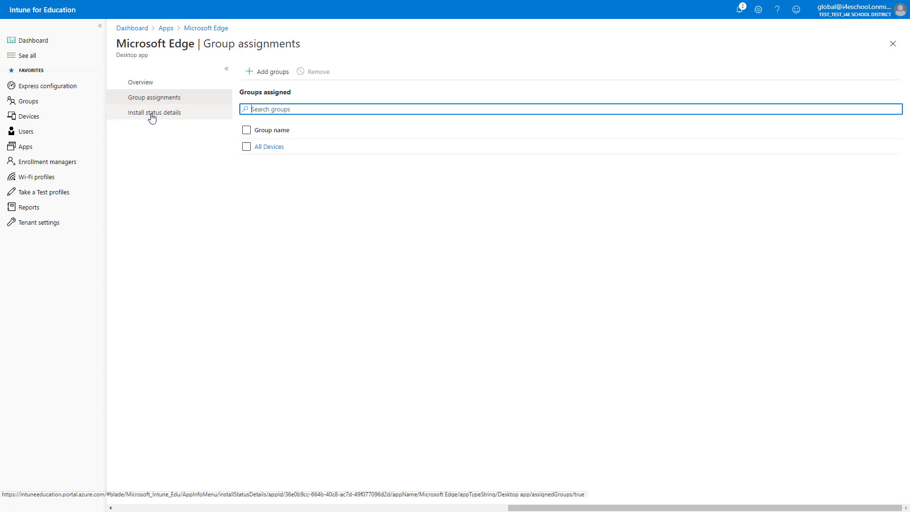
{"action": "left_click", "coordinate": [155, 112]}
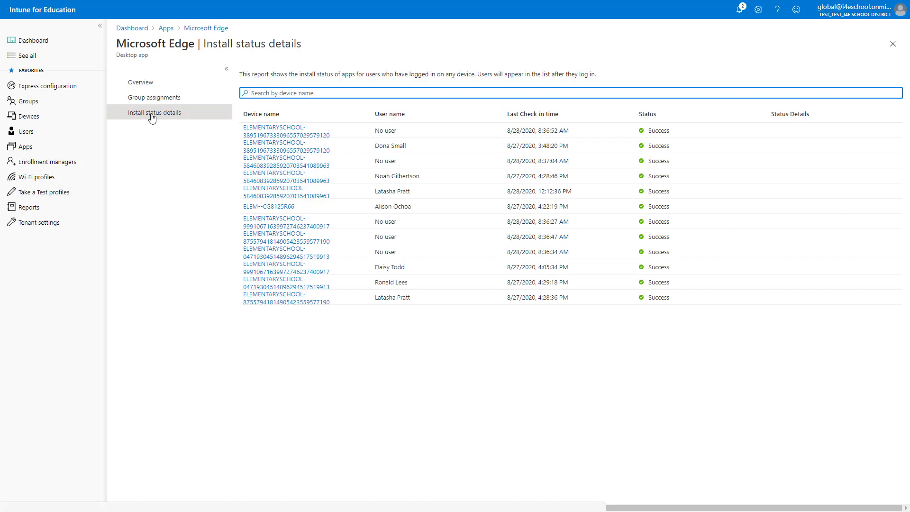
{"action": "mouse_move", "coordinate": [103, 121]}
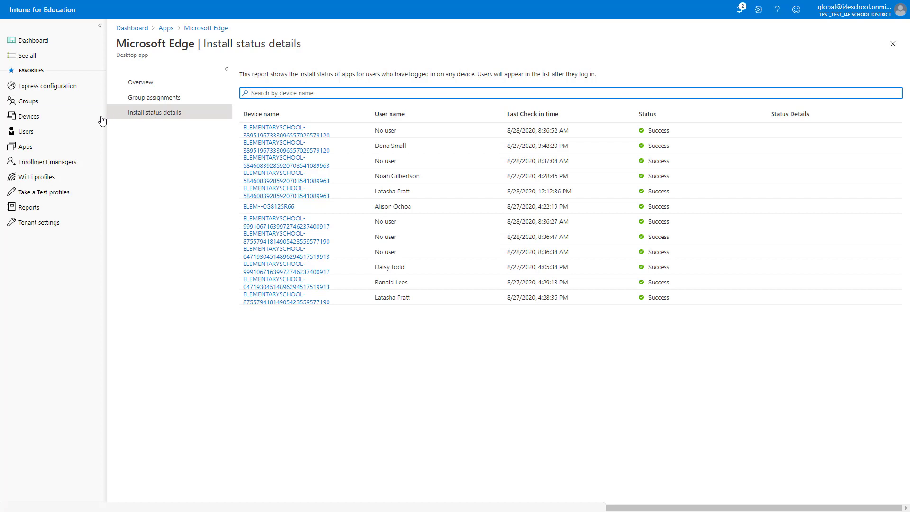
{"action": "mouse_move", "coordinate": [57, 135]}
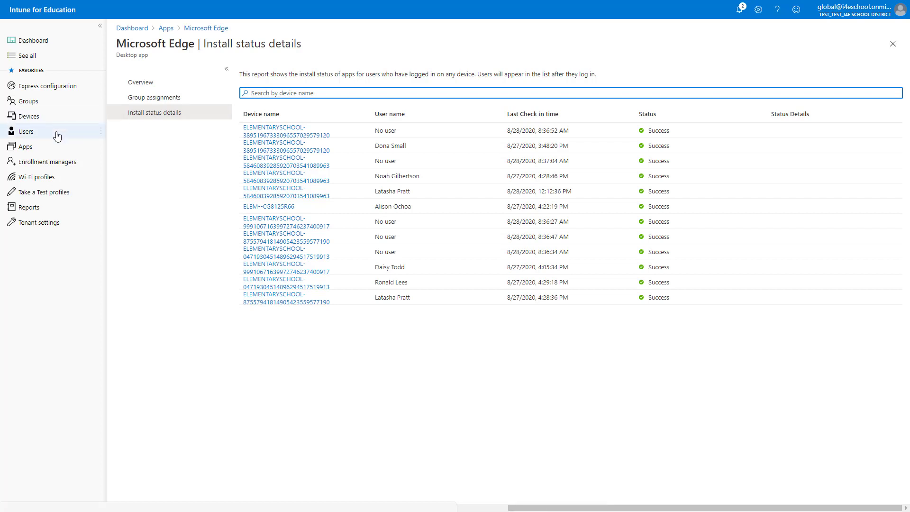
Step: Search the users list for 'lpr' and open the matching student's properties
{"action": "left_click", "coordinate": [26, 131]}
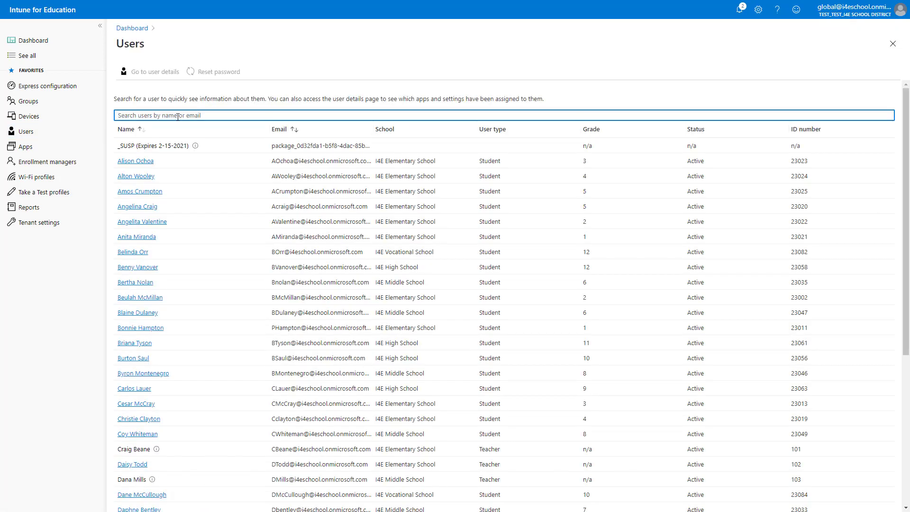
{"action": "type", "text": "lpr"}
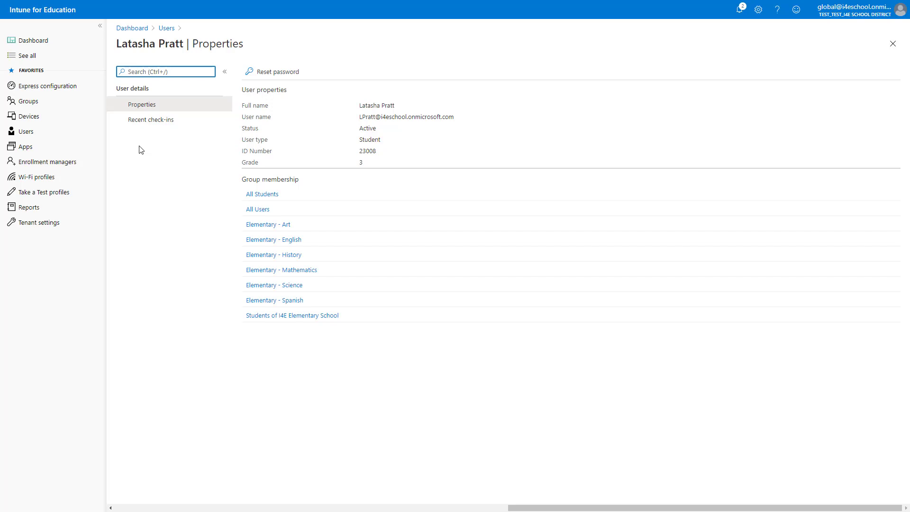
{"action": "mouse_move", "coordinate": [143, 132]}
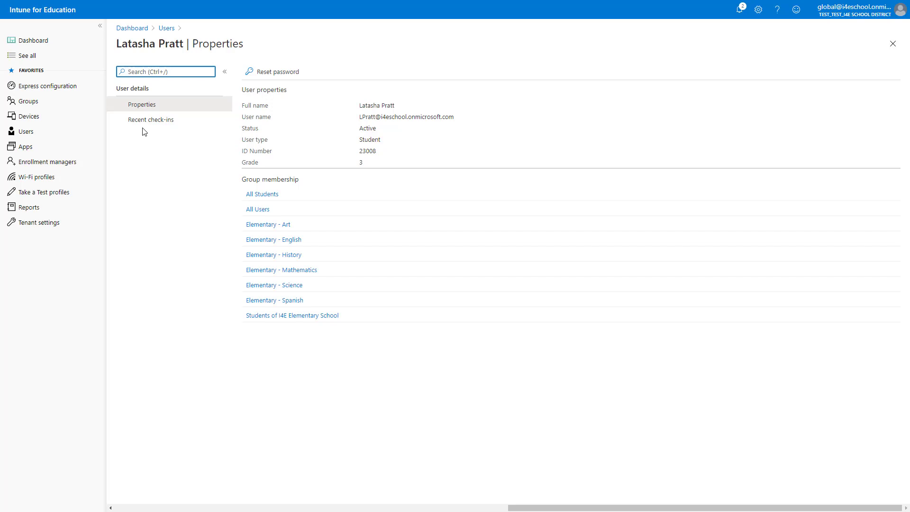
{"action": "mouse_move", "coordinate": [150, 120]}
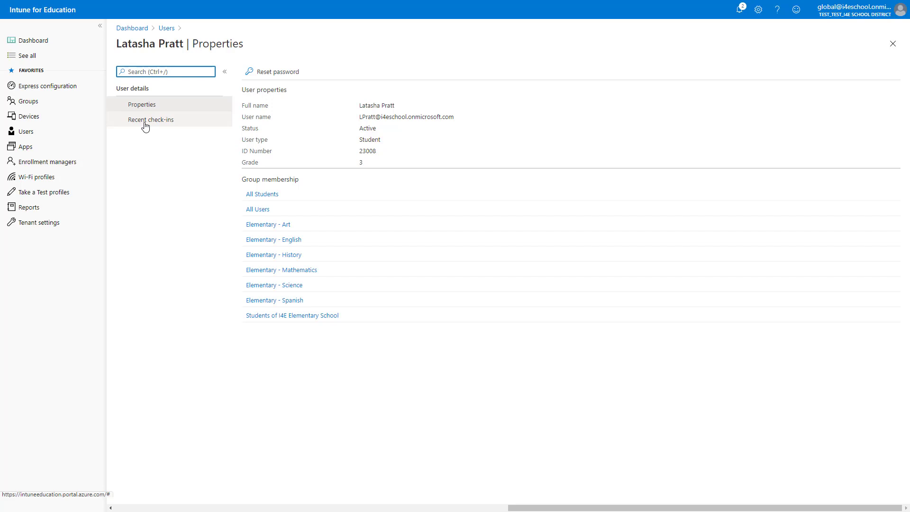
Step: Expand the student's latest check-in categories, revealing the failed Wi-Fi profile
{"action": "left_click", "coordinate": [151, 120]}
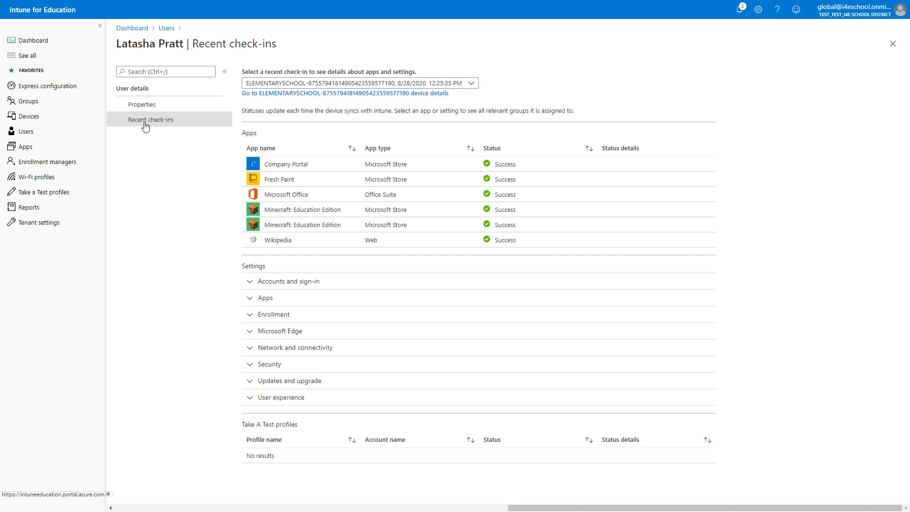
{"action": "mouse_move", "coordinate": [483, 82]}
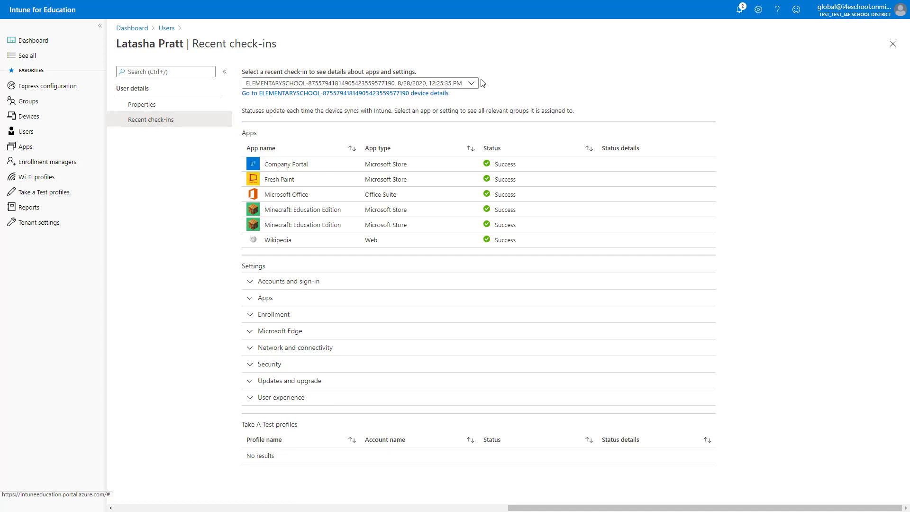
{"action": "left_click", "coordinate": [471, 83]}
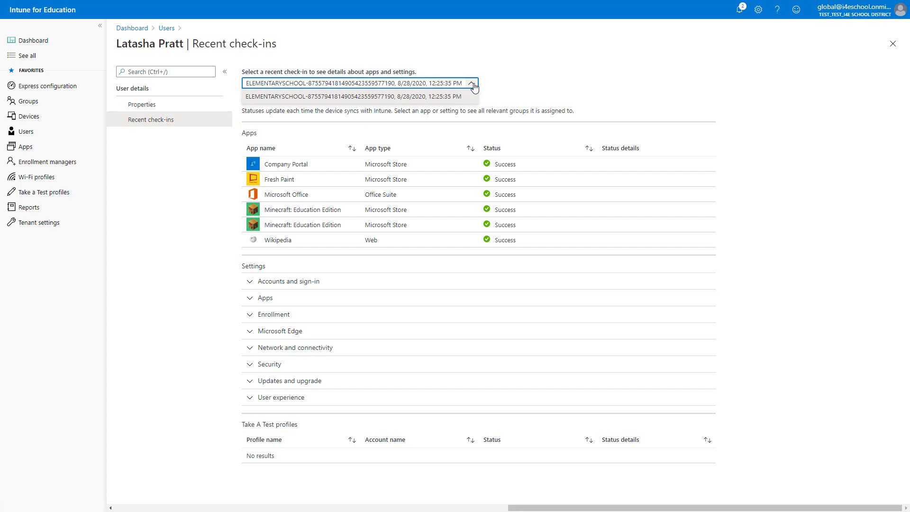
{"action": "left_click", "coordinate": [358, 95]}
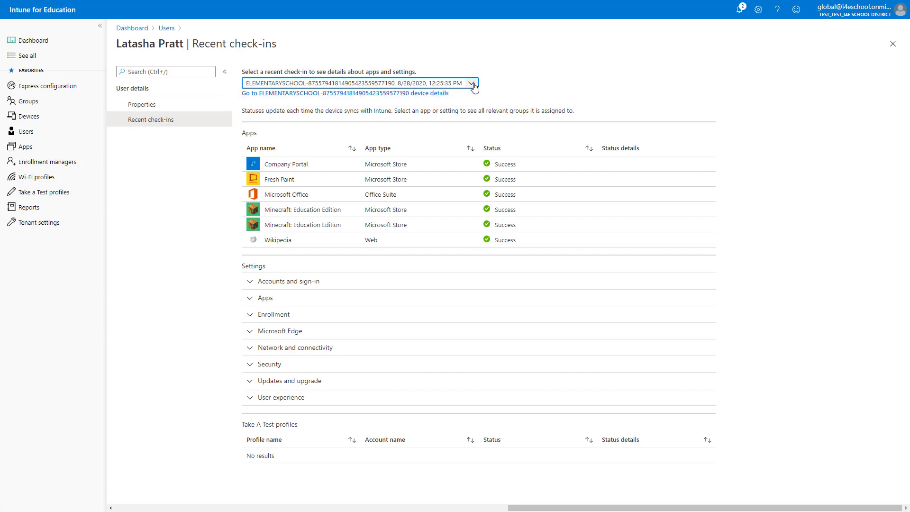
{"action": "mouse_move", "coordinate": [458, 91]}
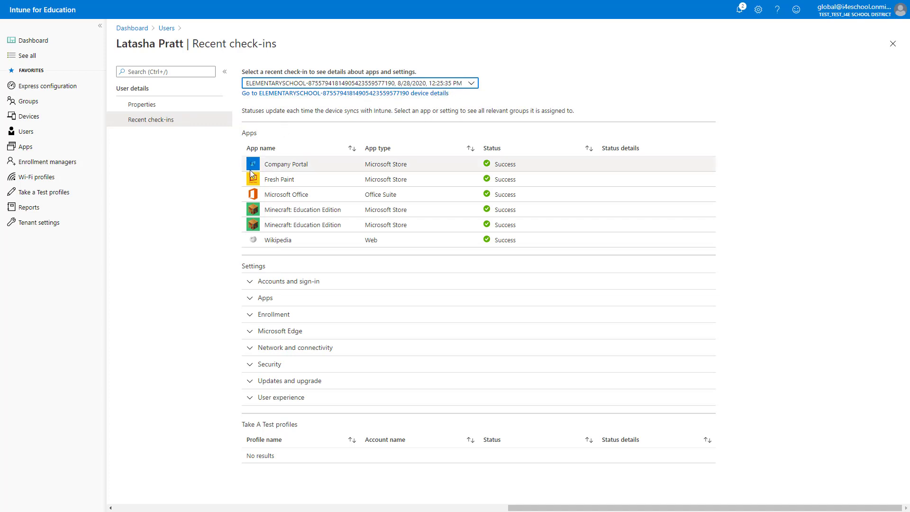
{"action": "mouse_move", "coordinate": [214, 344]}
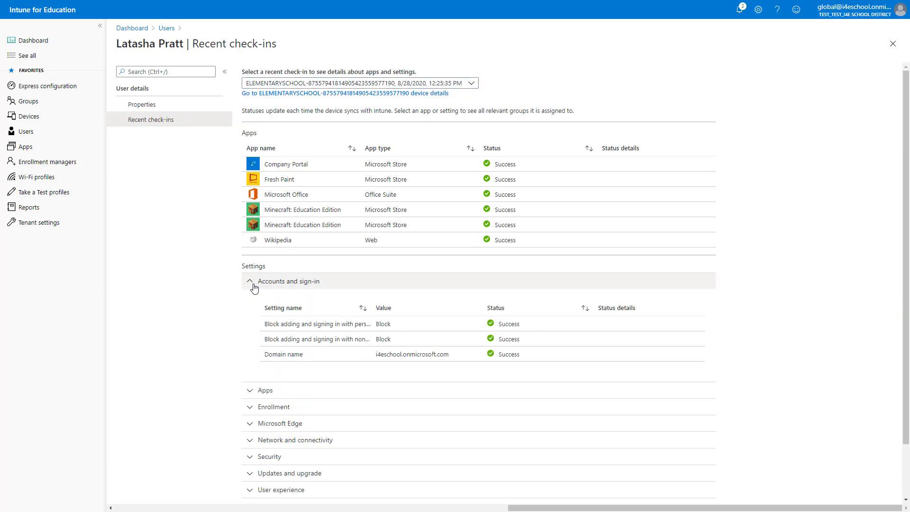
{"action": "left_click", "coordinate": [266, 389]}
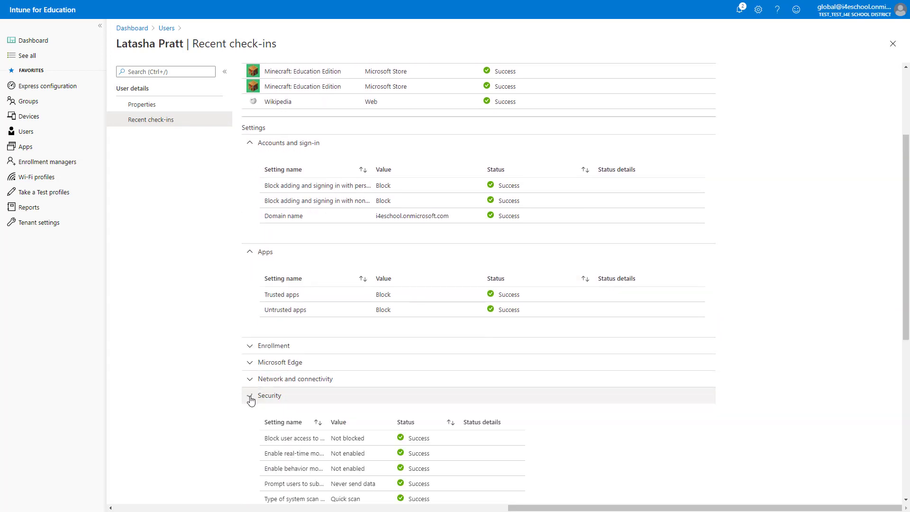
{"action": "left_click", "coordinate": [250, 362]}
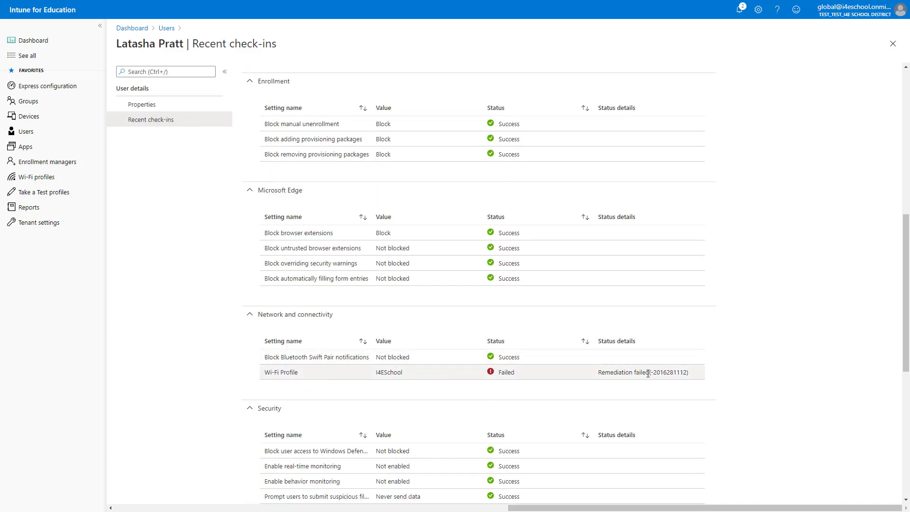
Step: Restart the five selected ELEMENTARYSCHOOL virtual machines and confirm all succeeded
{"action": "left_click", "coordinate": [27, 116]}
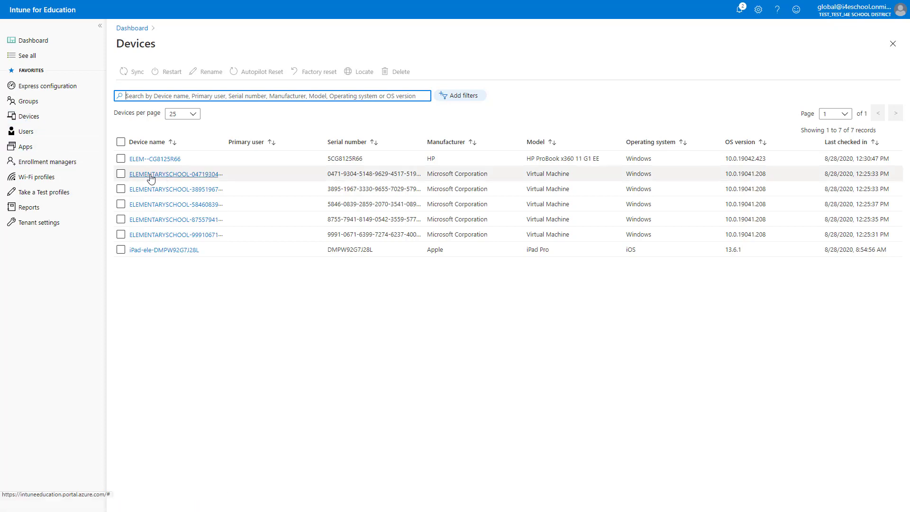
{"action": "left_click", "coordinate": [122, 174]}
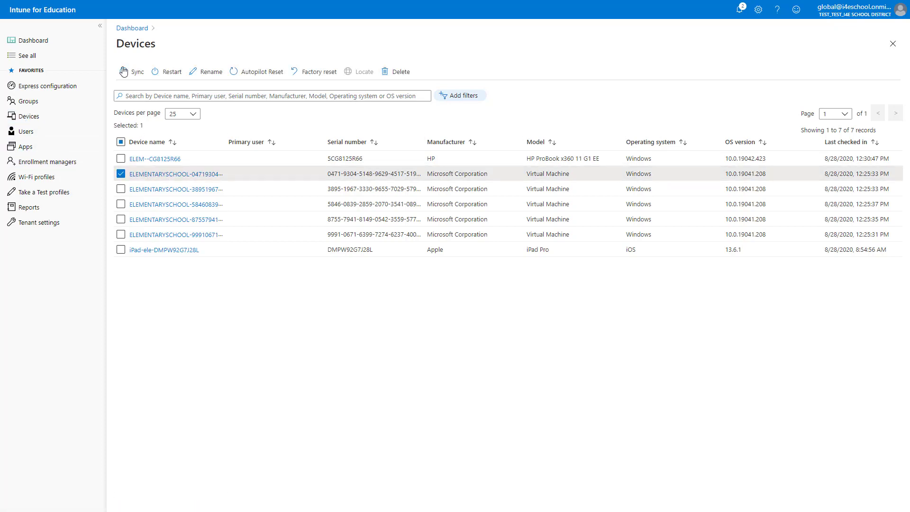
{"action": "mouse_move", "coordinate": [438, 68]}
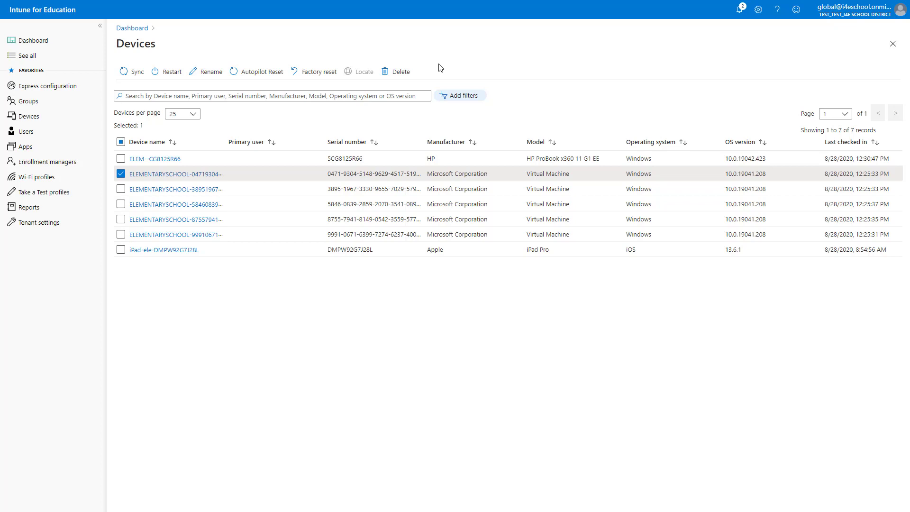
{"action": "mouse_move", "coordinate": [462, 104]}
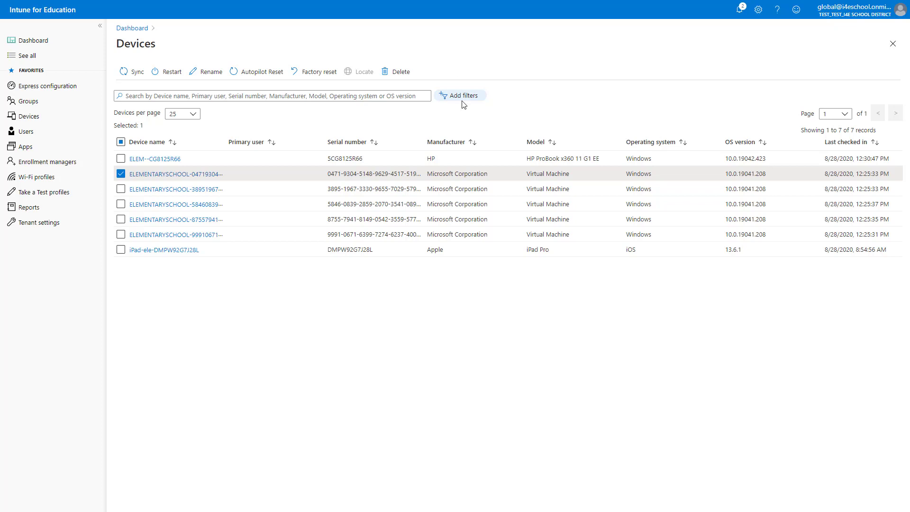
{"action": "left_click", "coordinate": [120, 189]}
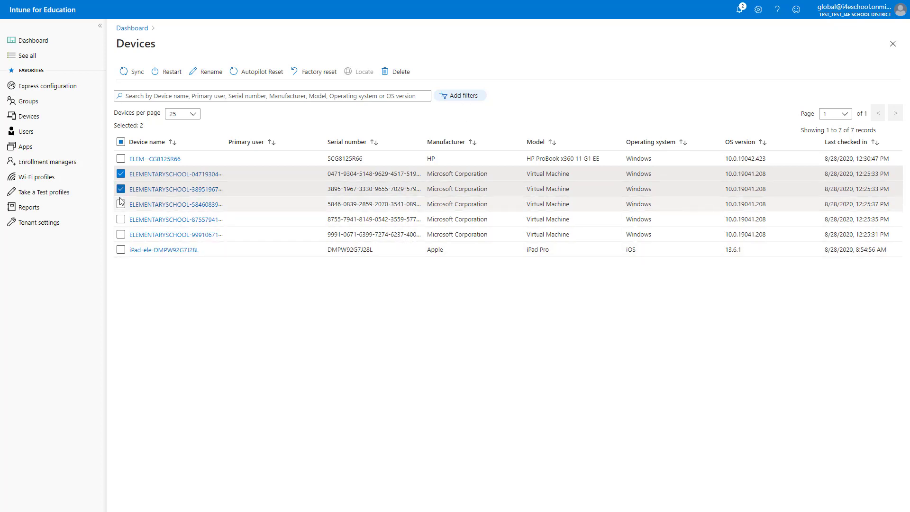
{"action": "left_click", "coordinate": [120, 234]}
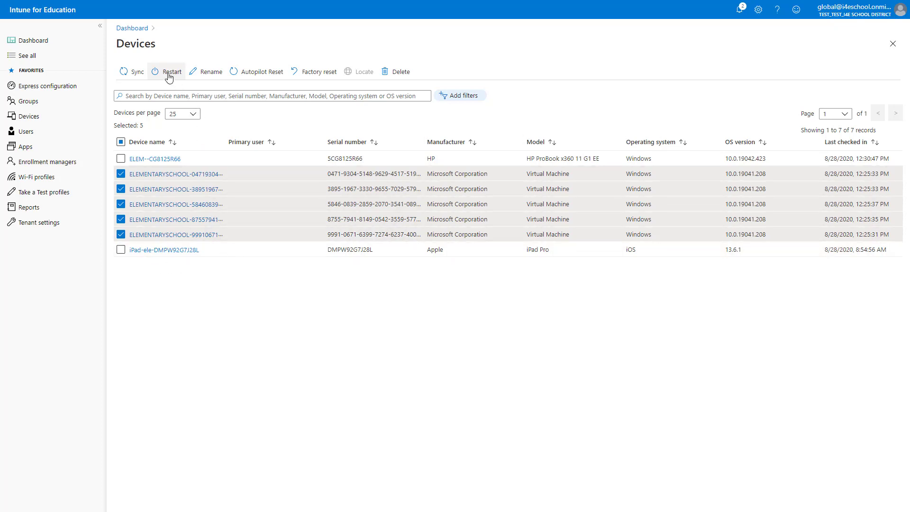
{"action": "left_click", "coordinate": [172, 71]}
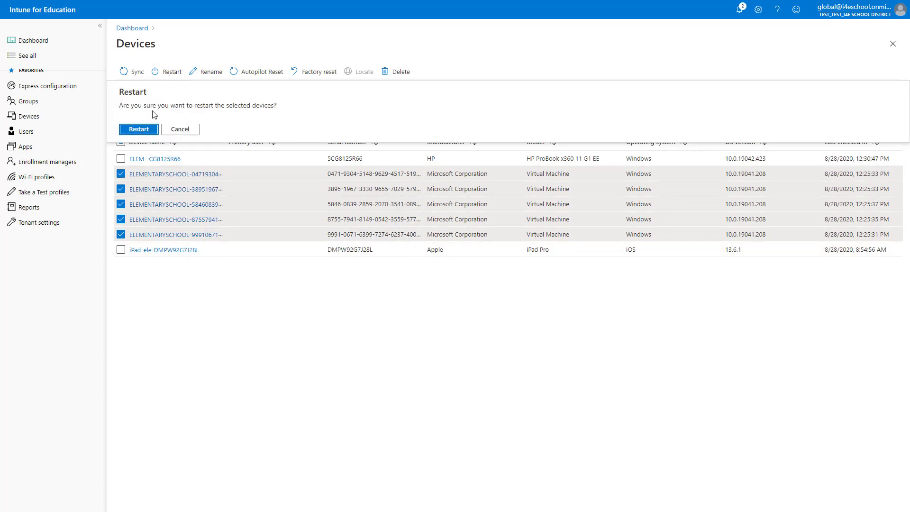
{"action": "left_click", "coordinate": [138, 129]}
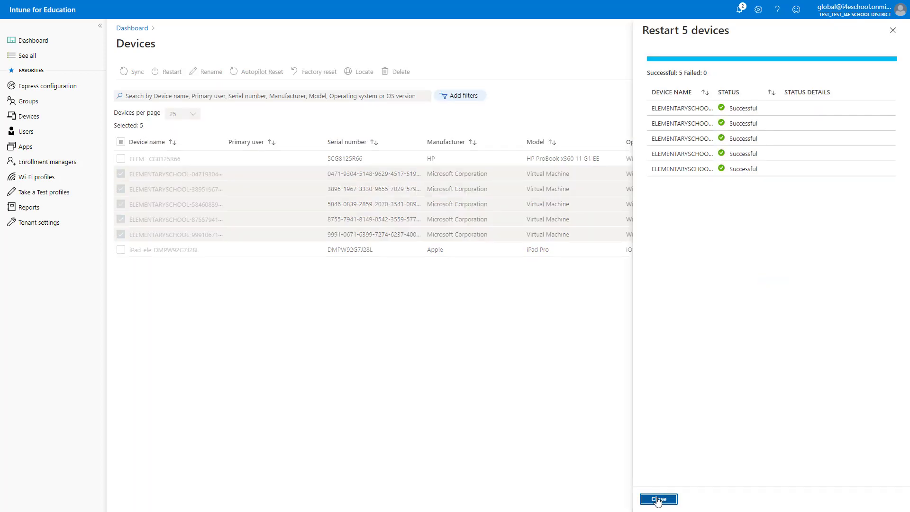
{"action": "left_click", "coordinate": [658, 499]}
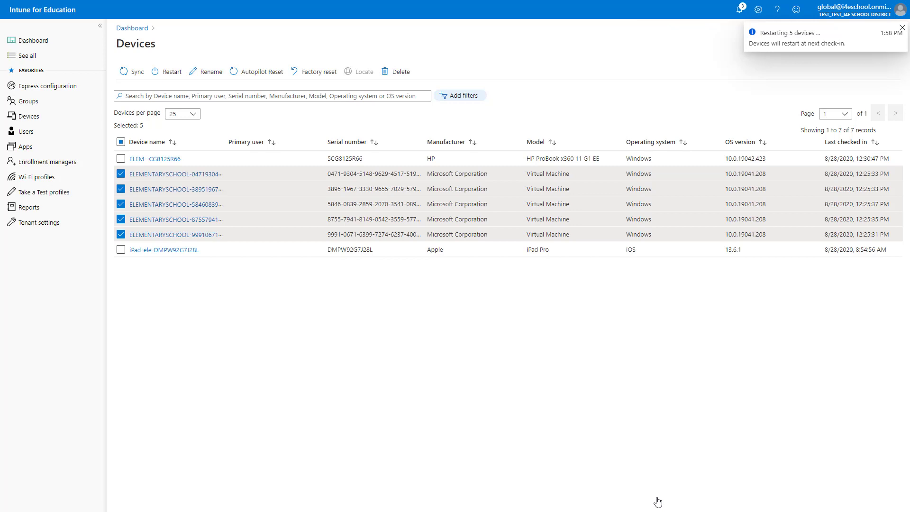
{"action": "mouse_move", "coordinate": [221, 238]}
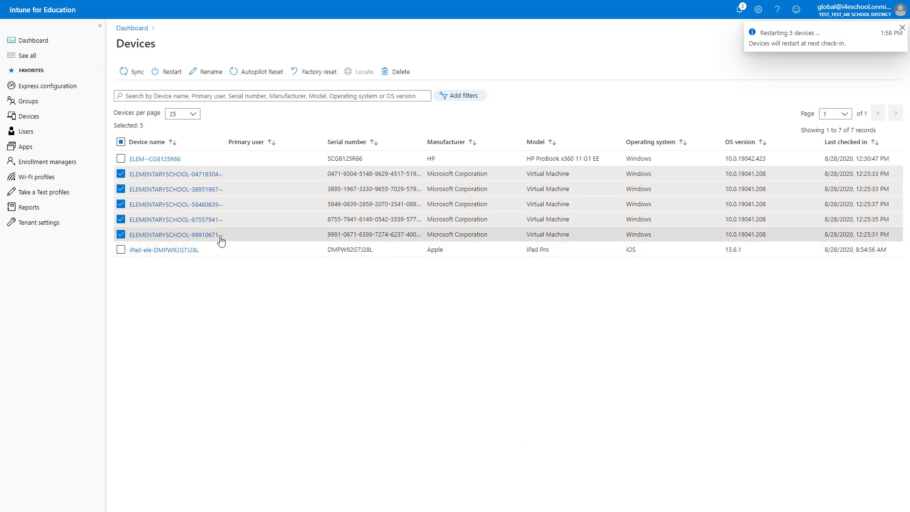
{"action": "left_click", "coordinate": [122, 142]}
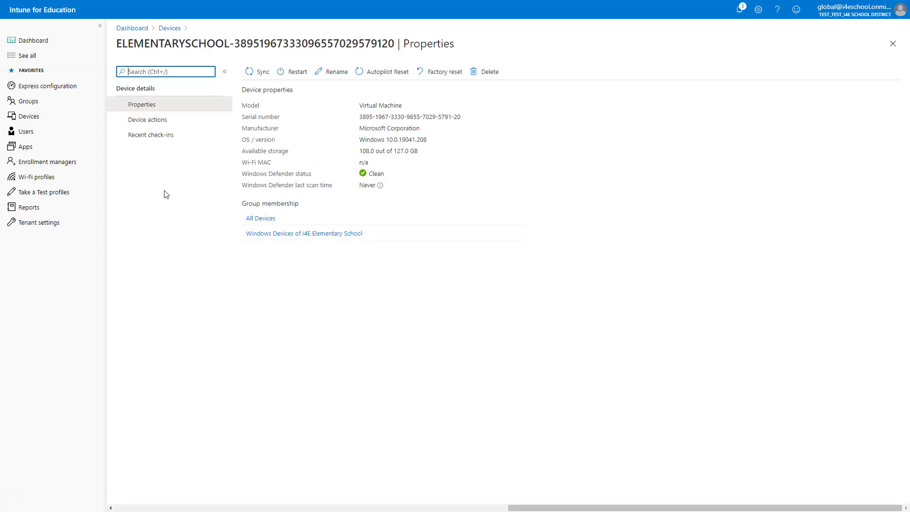
{"action": "mouse_move", "coordinate": [158, 172]}
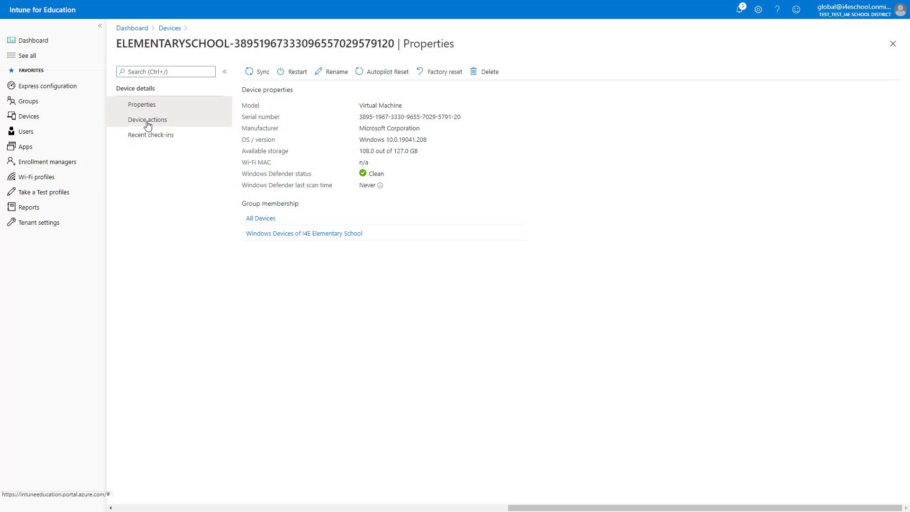
Step: Review the device's action history showing the restart done and its recent check-ins
{"action": "left_click", "coordinate": [148, 119]}
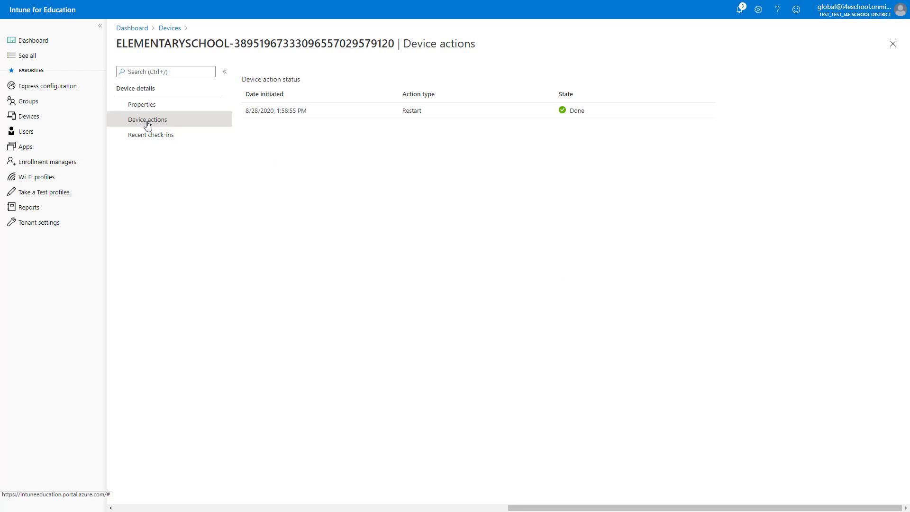
{"action": "mouse_move", "coordinate": [148, 131]}
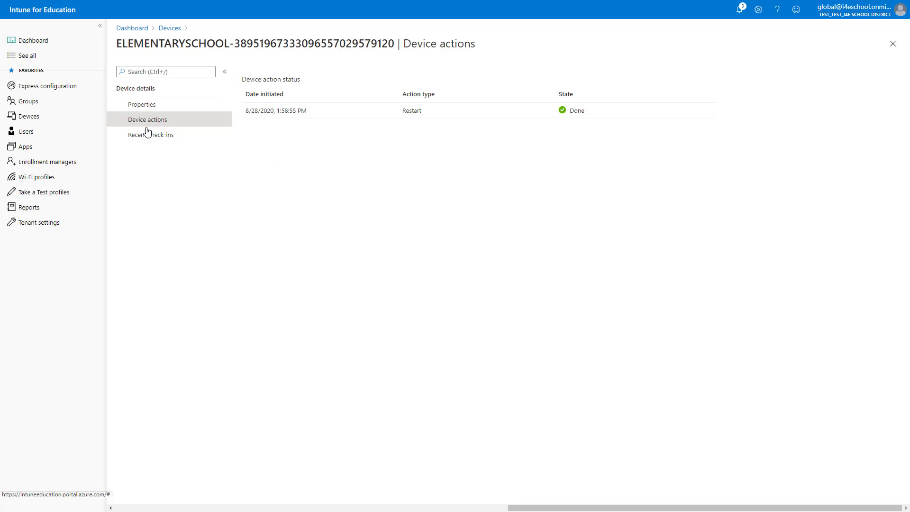
{"action": "left_click", "coordinate": [151, 134]}
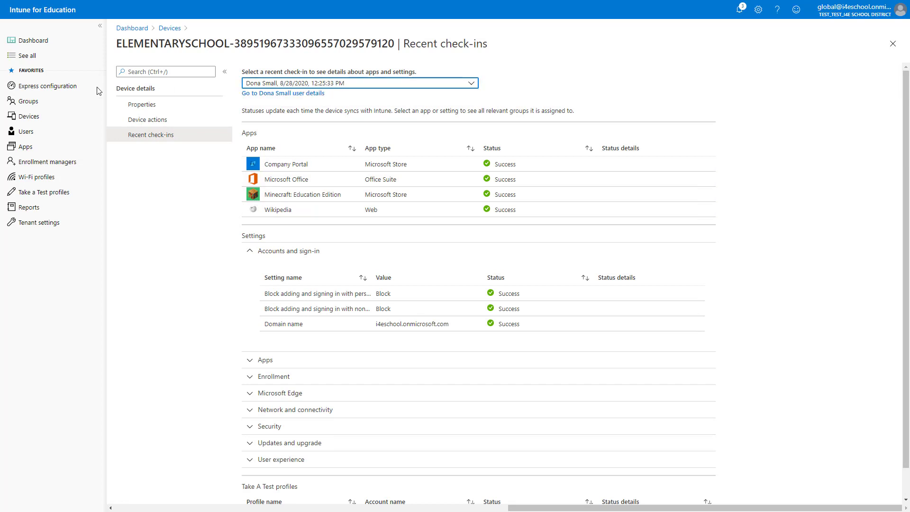
{"action": "left_click", "coordinate": [27, 100]}
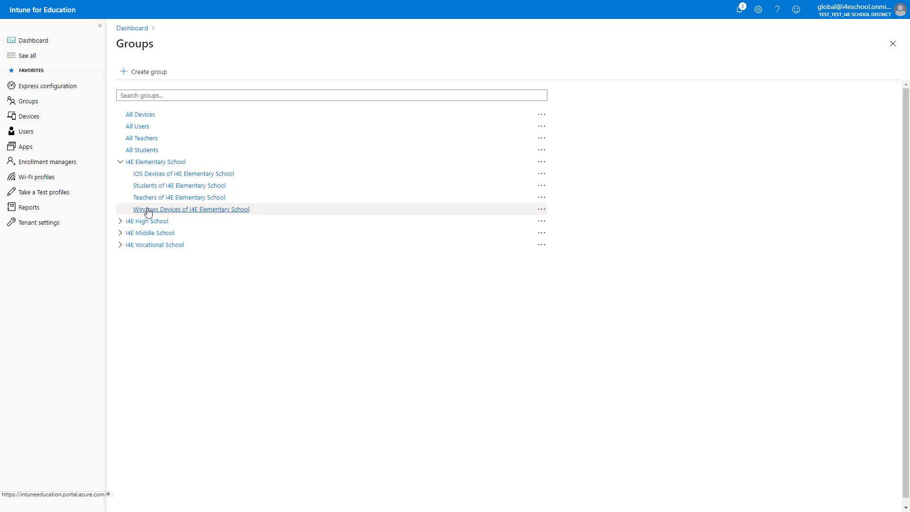
Step: Review the Windows Devices of I4E Elementary School group's members, admins and change history
{"action": "left_click", "coordinate": [191, 208]}
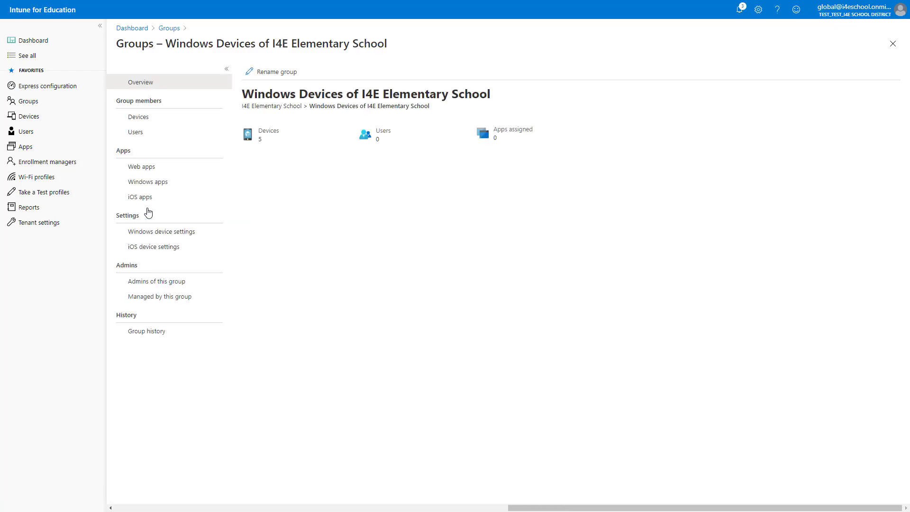
{"action": "mouse_move", "coordinate": [139, 117]}
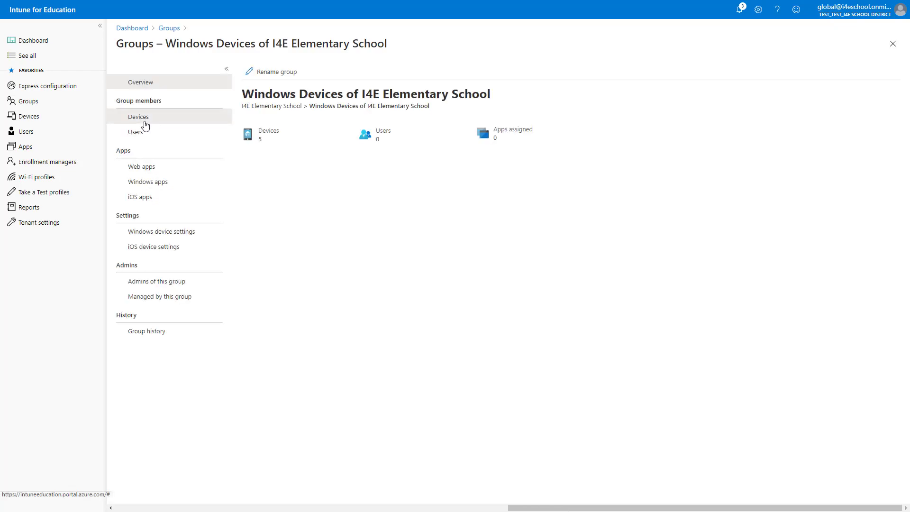
{"action": "left_click", "coordinate": [138, 116]}
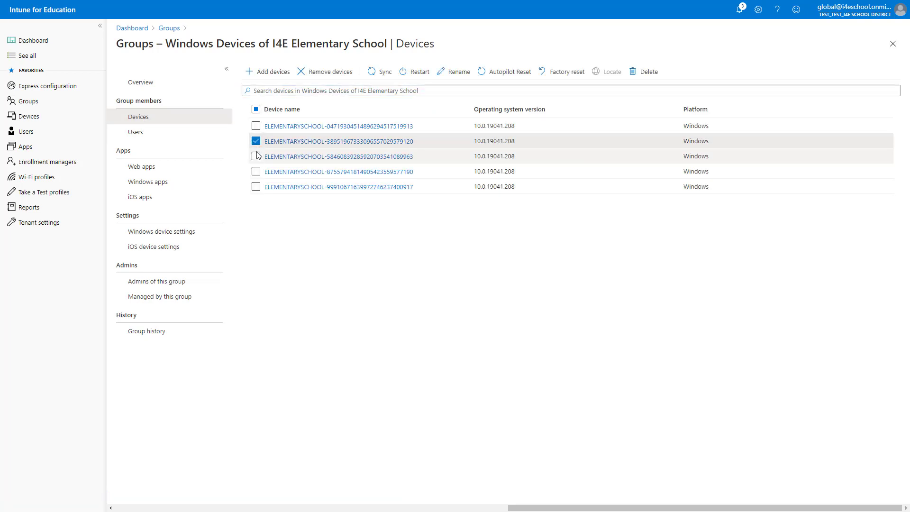
{"action": "left_click", "coordinate": [255, 156]}
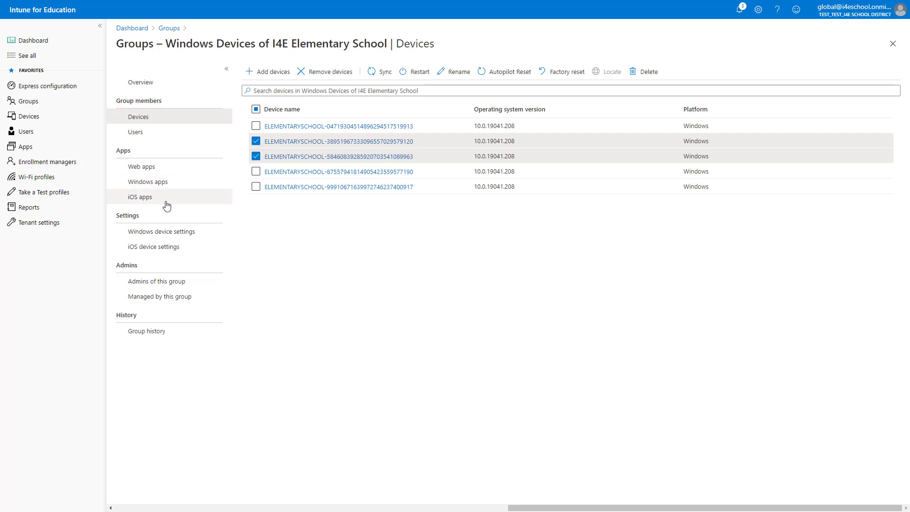
{"action": "mouse_move", "coordinate": [152, 281]}
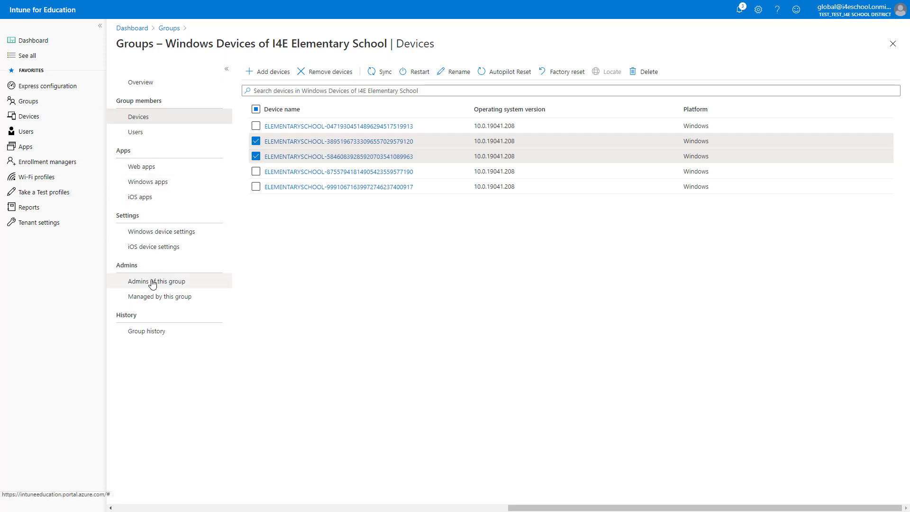
{"action": "left_click", "coordinate": [157, 281]}
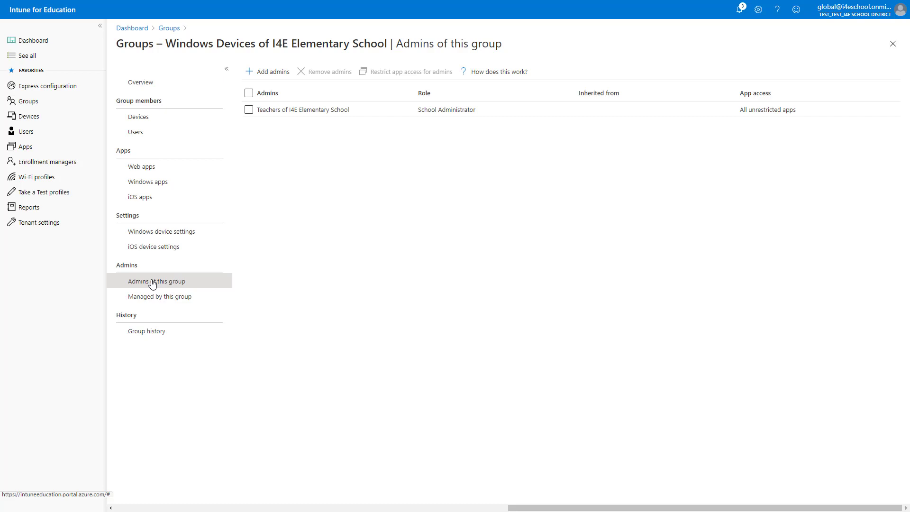
{"action": "left_click", "coordinate": [147, 331]}
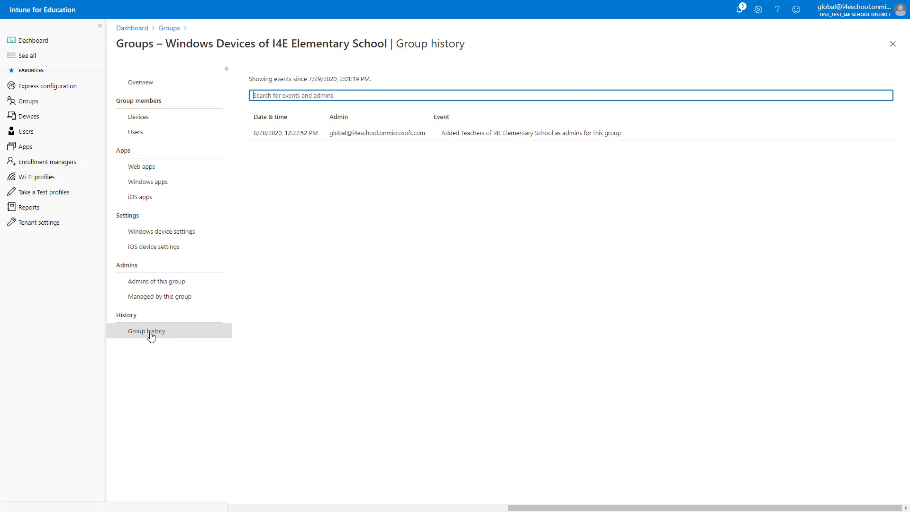
{"action": "mouse_move", "coordinate": [74, 267]}
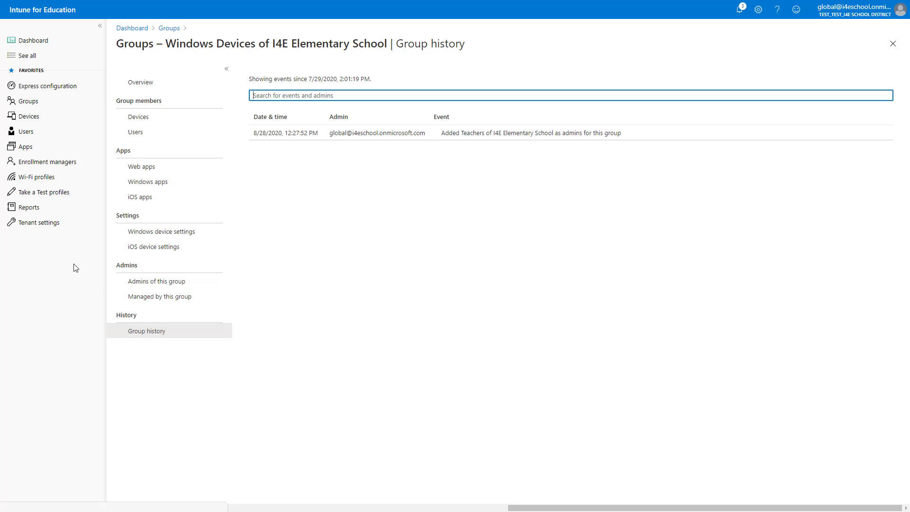
{"action": "left_click", "coordinate": [27, 208]}
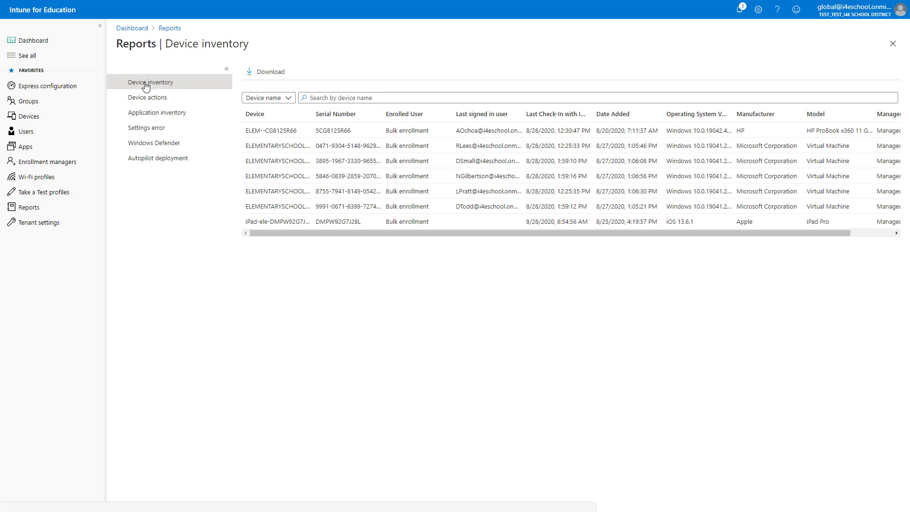
Step: View the device actions report listing completed restarts and factory resets
{"action": "left_click", "coordinate": [148, 97]}
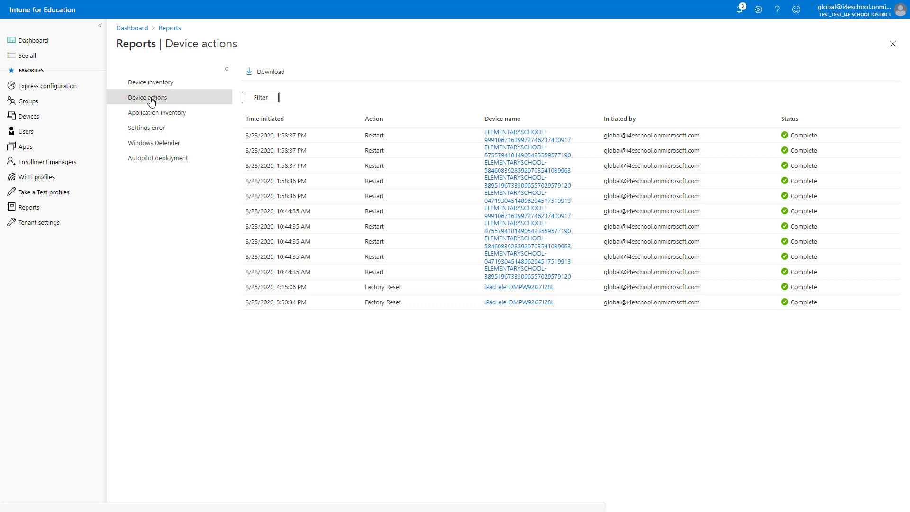
{"action": "mouse_move", "coordinate": [151, 128]}
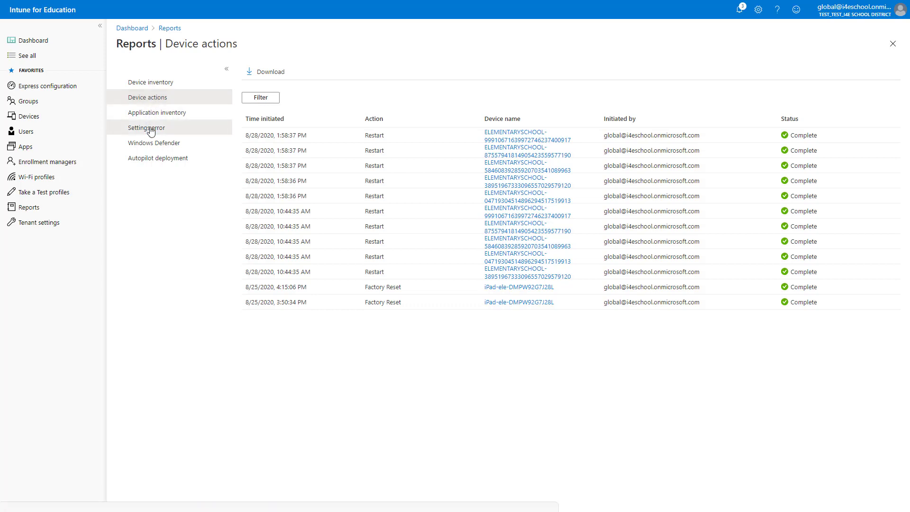
Step: Review the settings error report and the first conflicting setting in conflict 1
{"action": "left_click", "coordinate": [146, 128]}
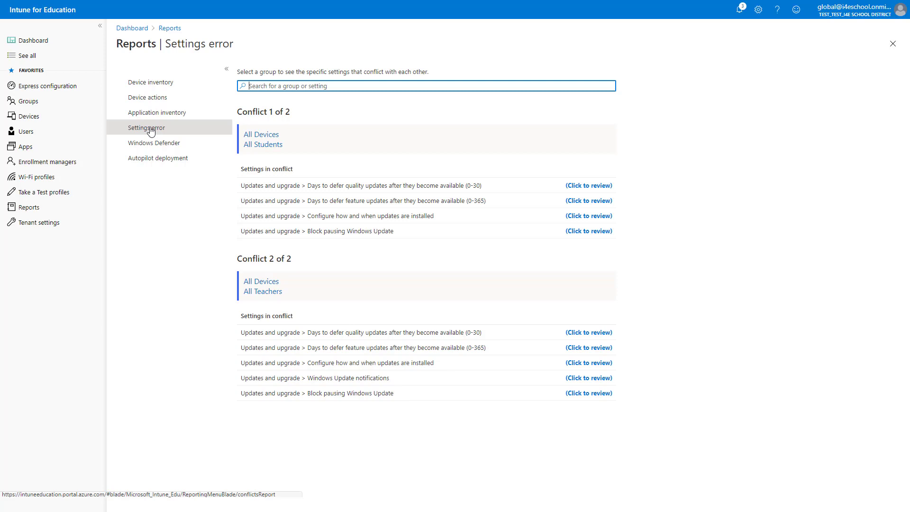
{"action": "mouse_move", "coordinate": [158, 158]}
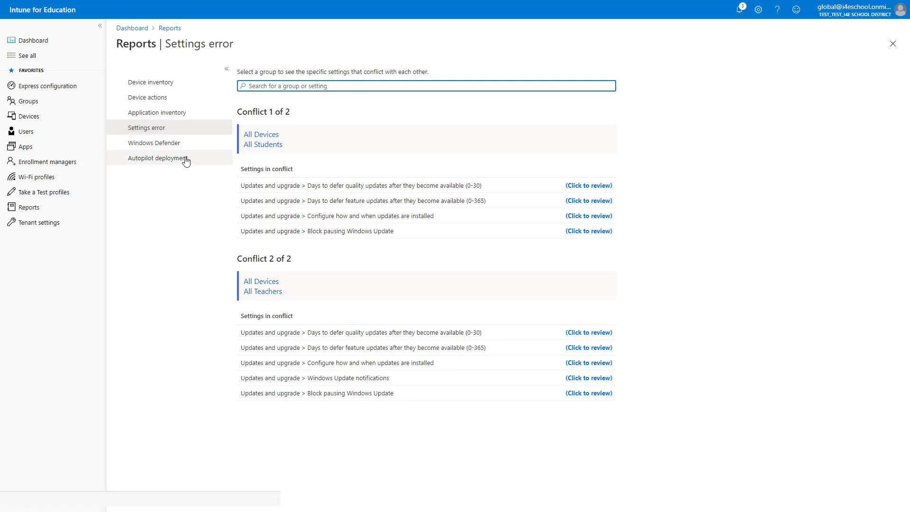
{"action": "mouse_move", "coordinate": [521, 200]}
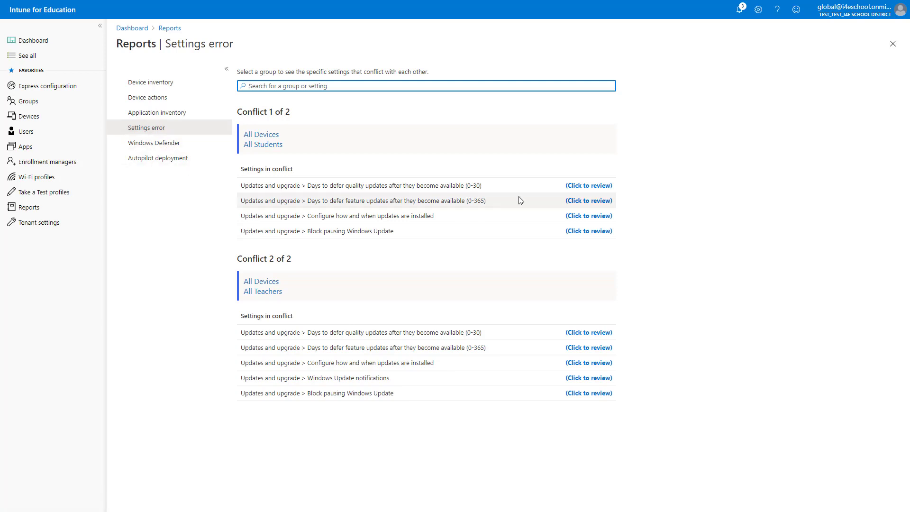
{"action": "left_click", "coordinate": [588, 184]}
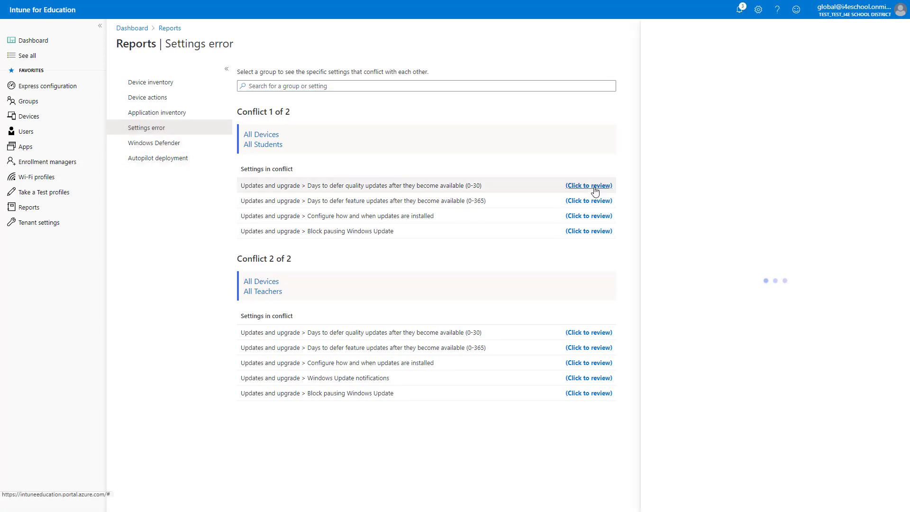
{"action": "left_click", "coordinate": [588, 185]}
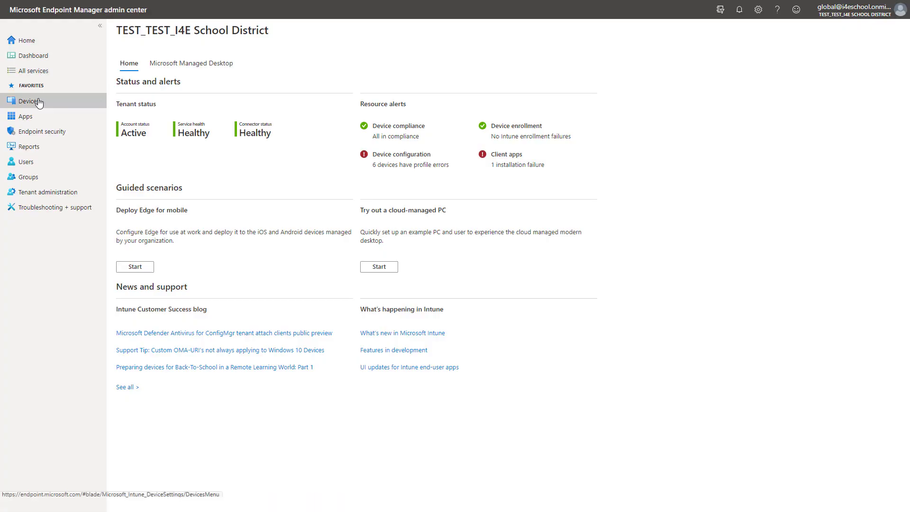
Step: Browse Devices > Monitor encryption report, then show enrollment failures for all users
{"action": "left_click", "coordinate": [27, 100]}
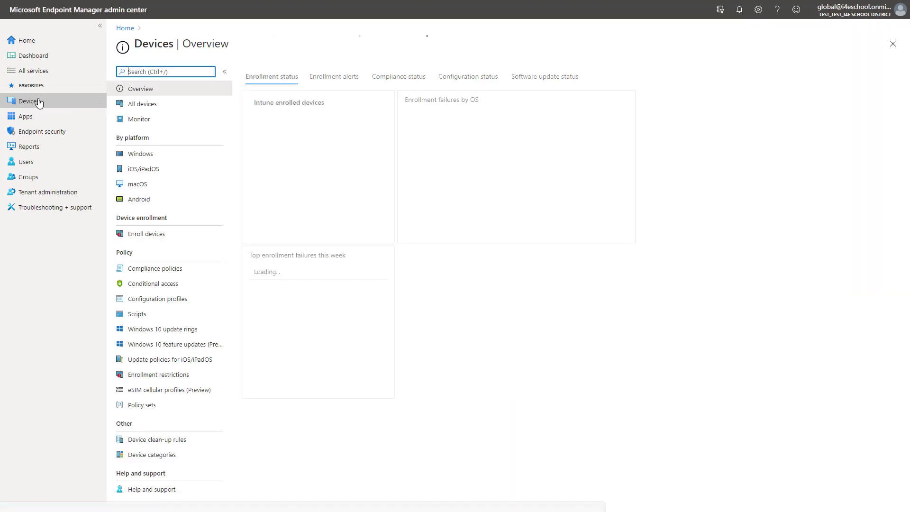
{"action": "left_click", "coordinate": [139, 119]}
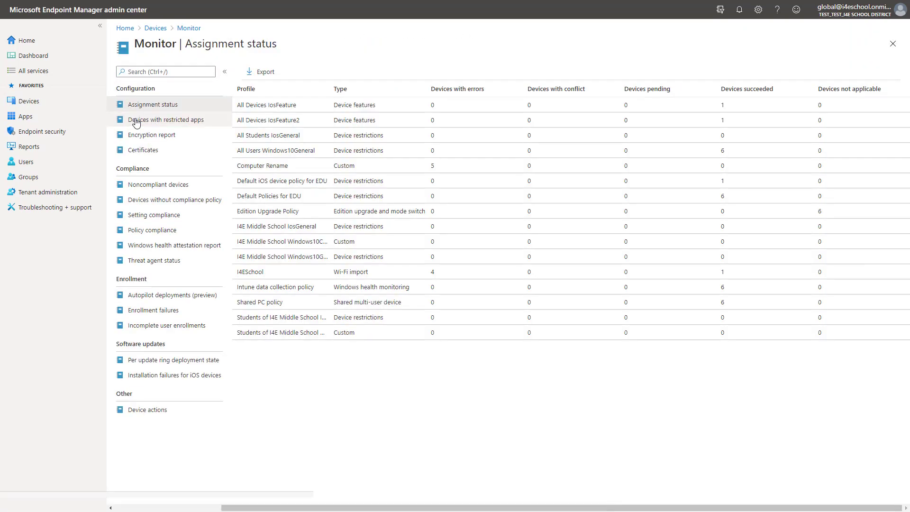
{"action": "mouse_move", "coordinate": [171, 111]}
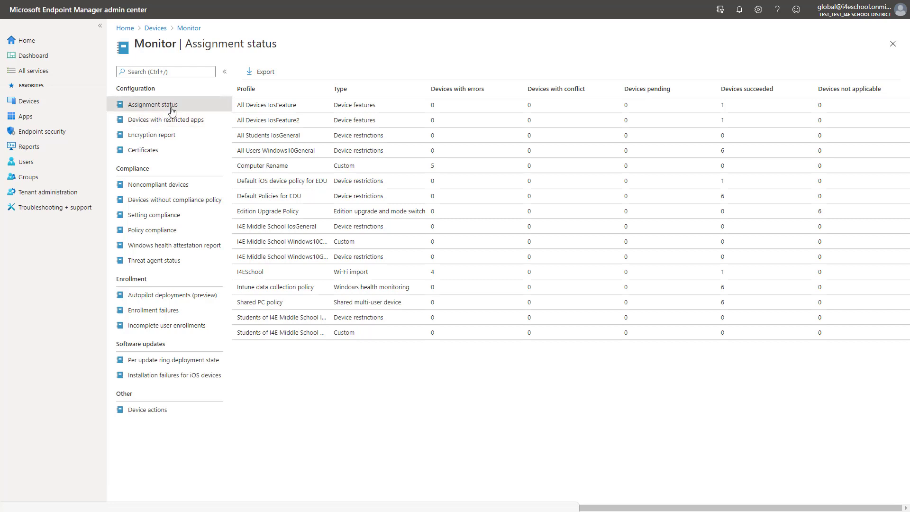
{"action": "mouse_move", "coordinate": [171, 116]}
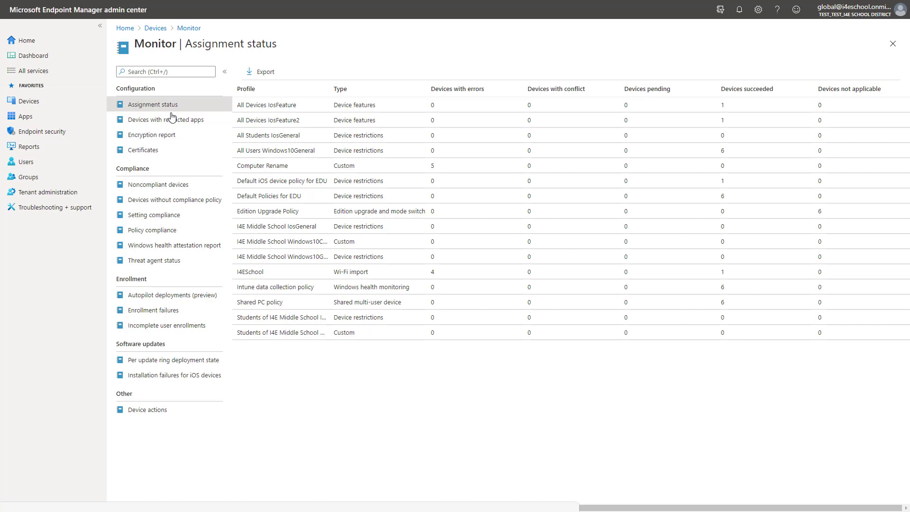
{"action": "left_click", "coordinate": [152, 134]}
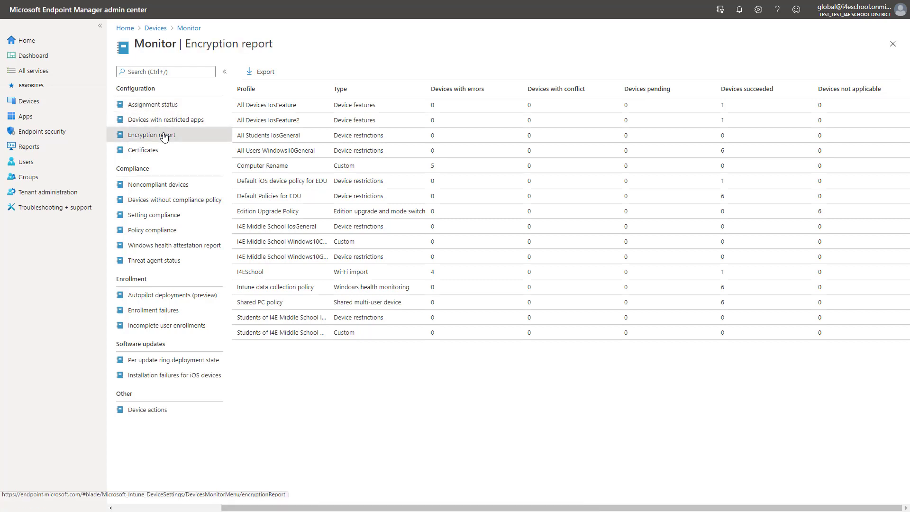
{"action": "left_click", "coordinate": [151, 134]}
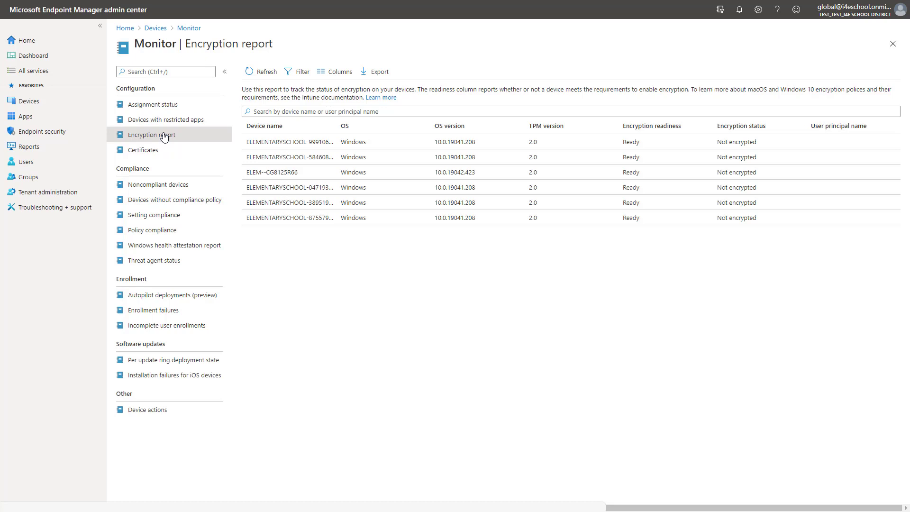
{"action": "mouse_move", "coordinate": [155, 309]}
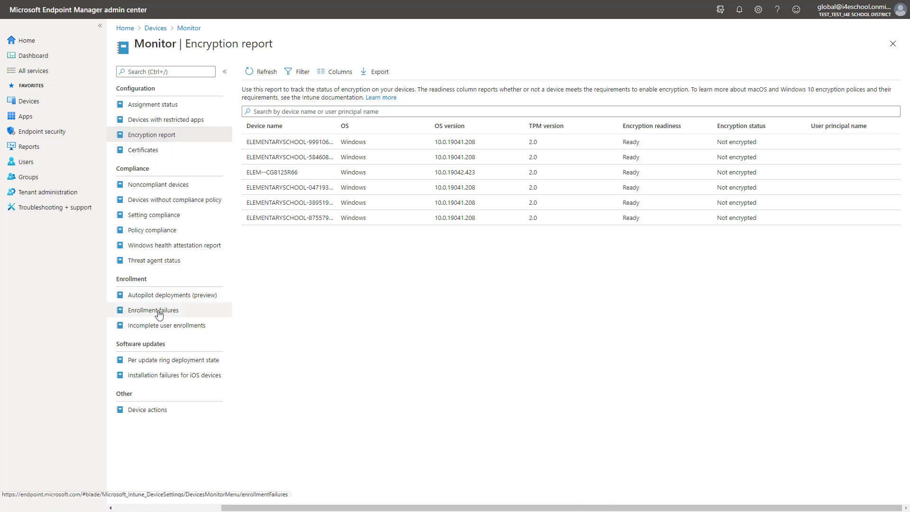
{"action": "left_click", "coordinate": [153, 309]}
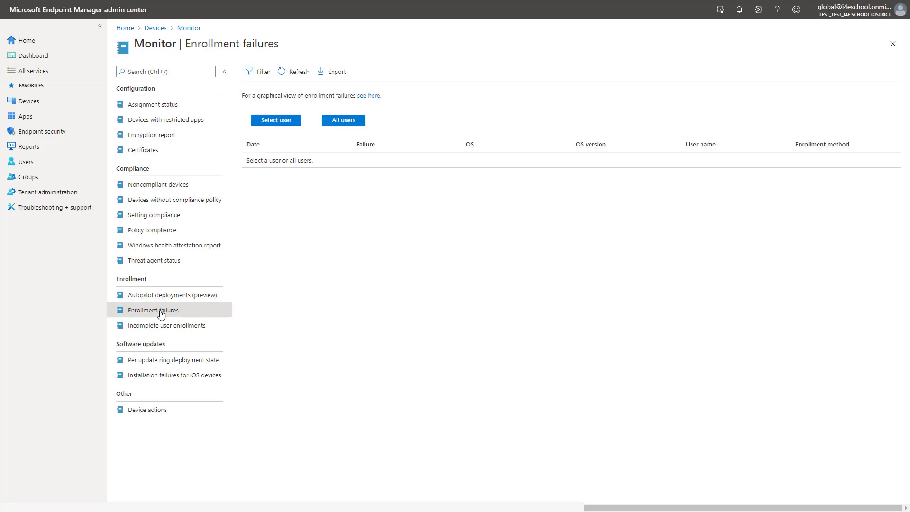
{"action": "left_click", "coordinate": [343, 121]}
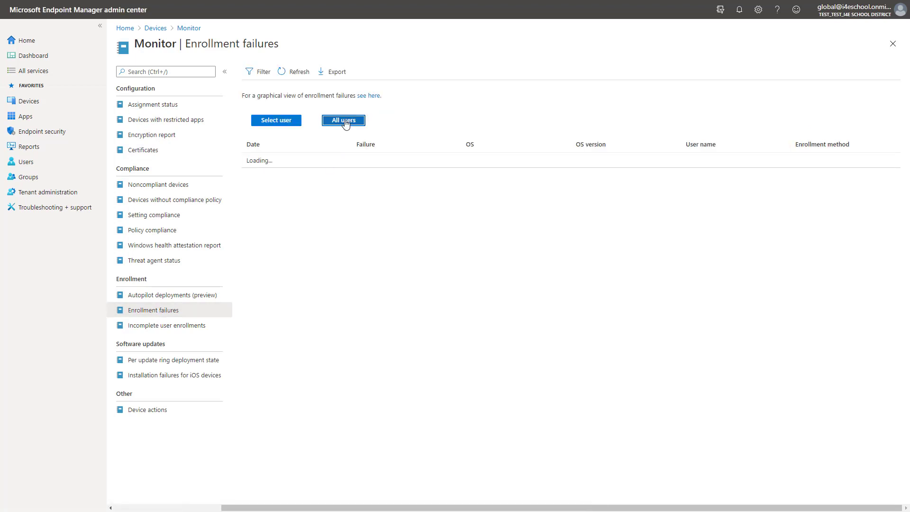